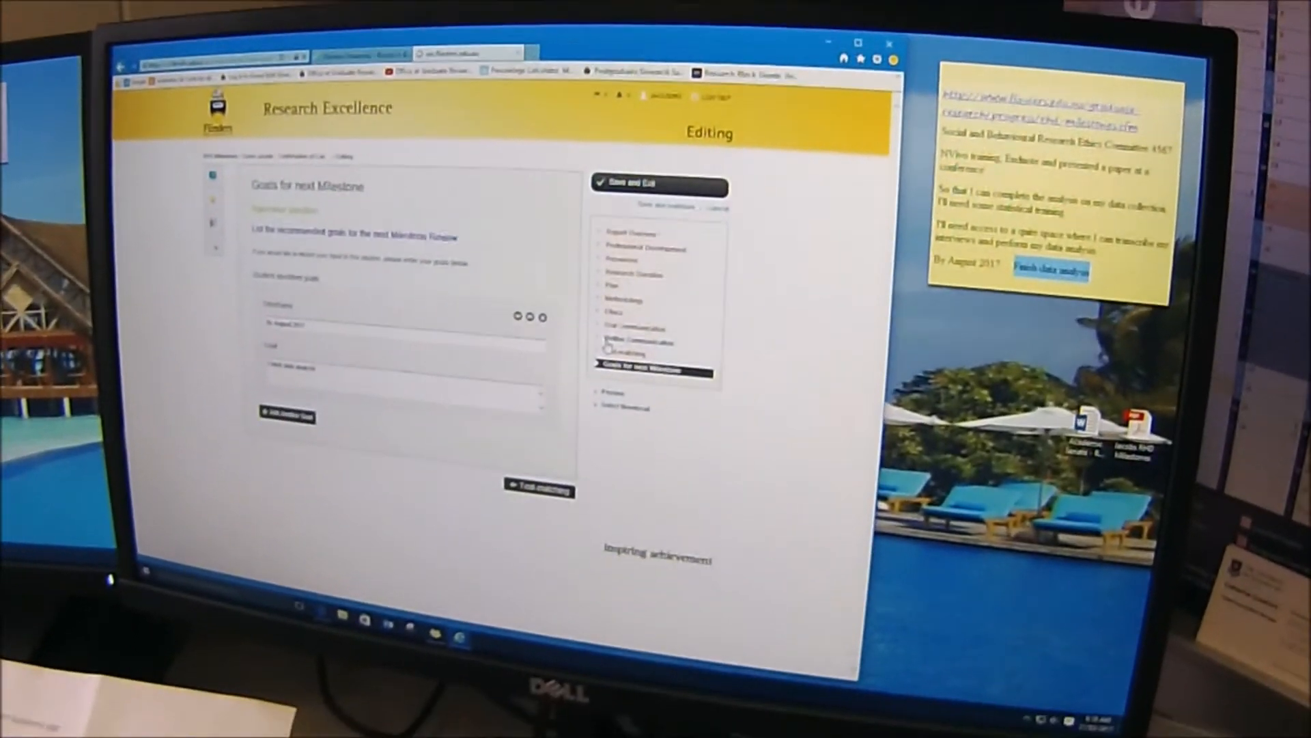
# Return to the milestone report's Report Overview page from the section list.
pyautogui.click(637, 329)
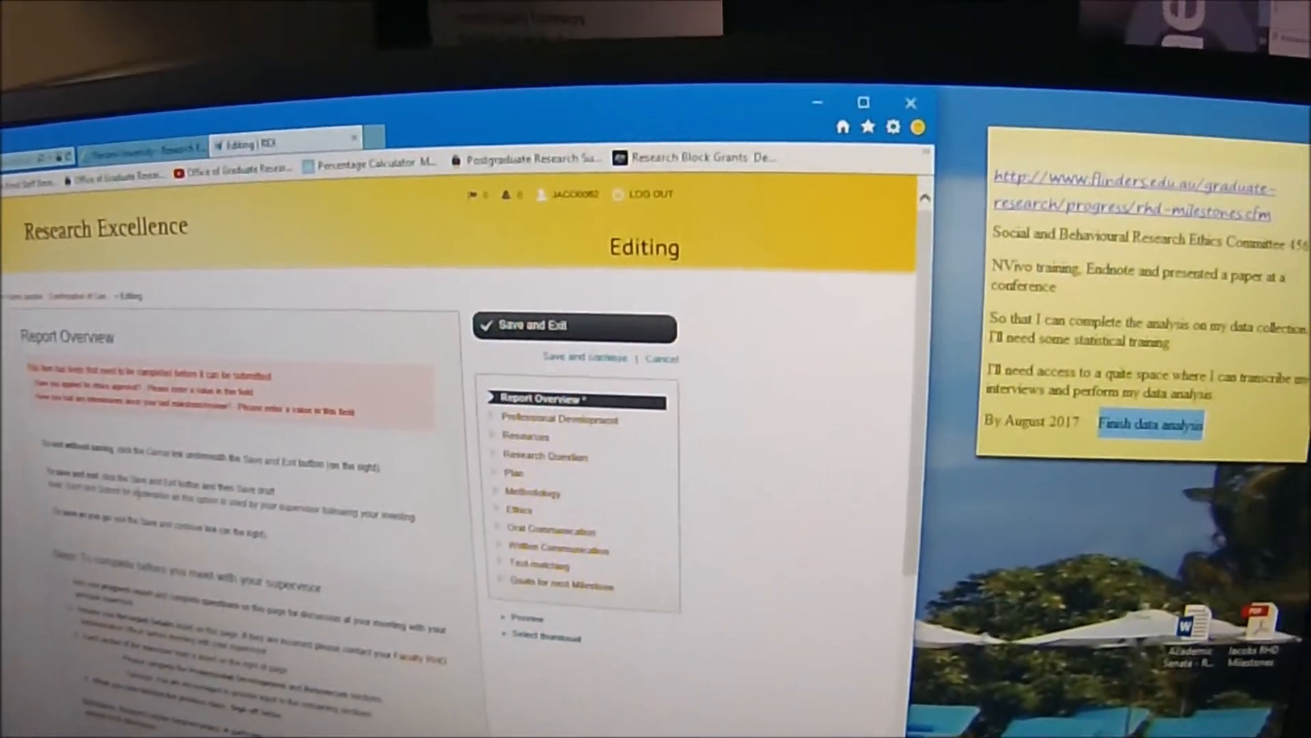
pyautogui.scroll(-3)
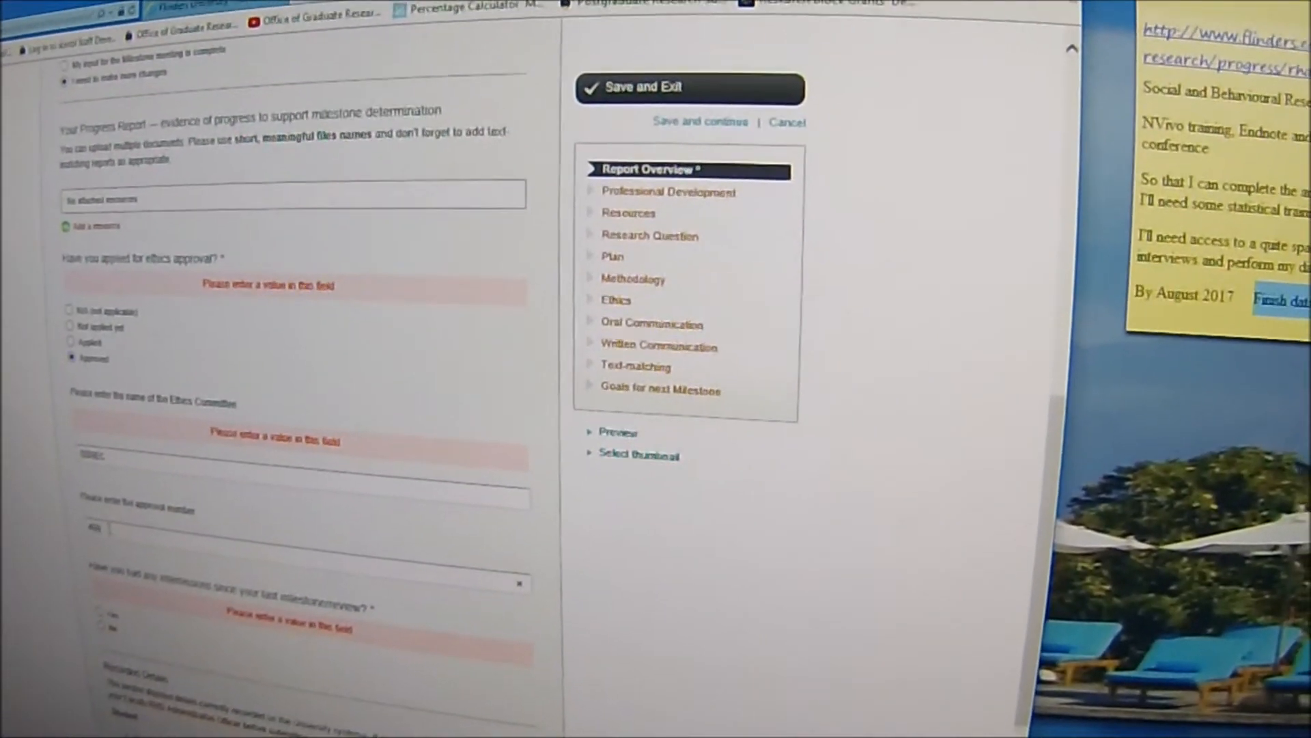
# Scroll through the ethics and intermission answers to review the completed section.
pyautogui.scroll(-3)
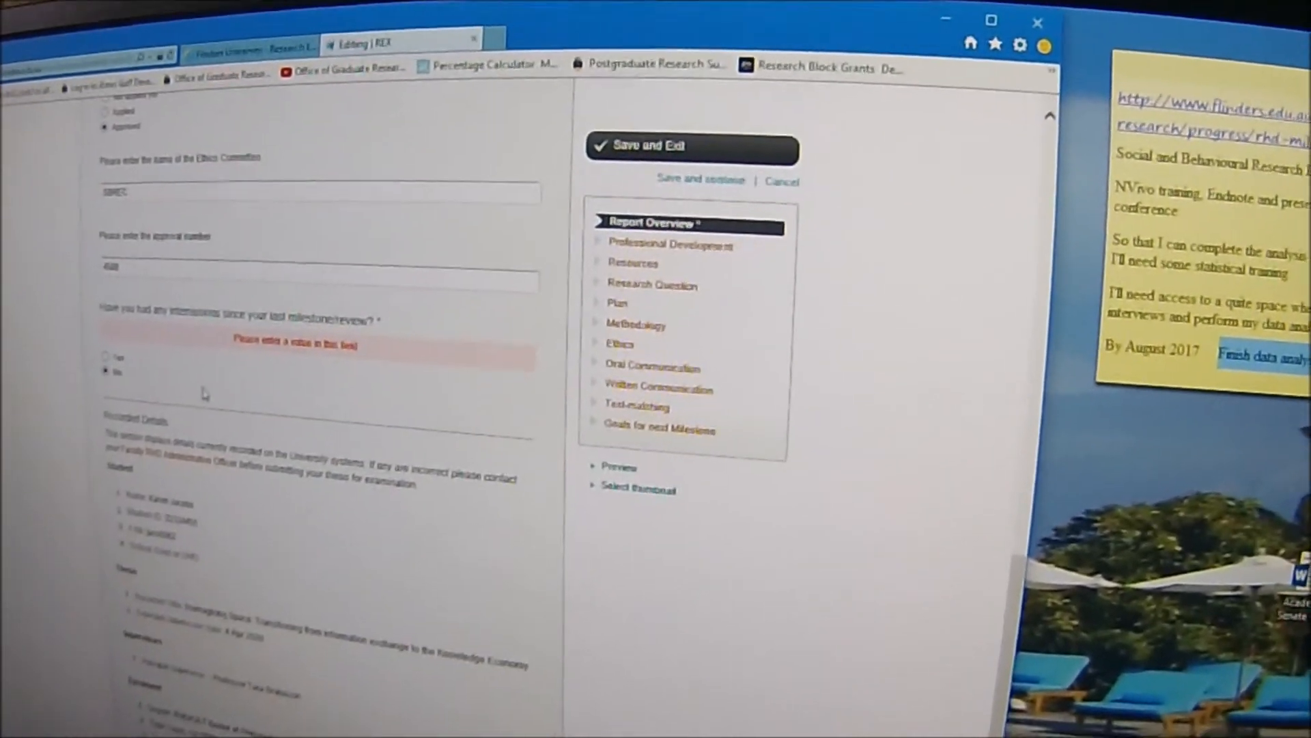
pyautogui.scroll(3)
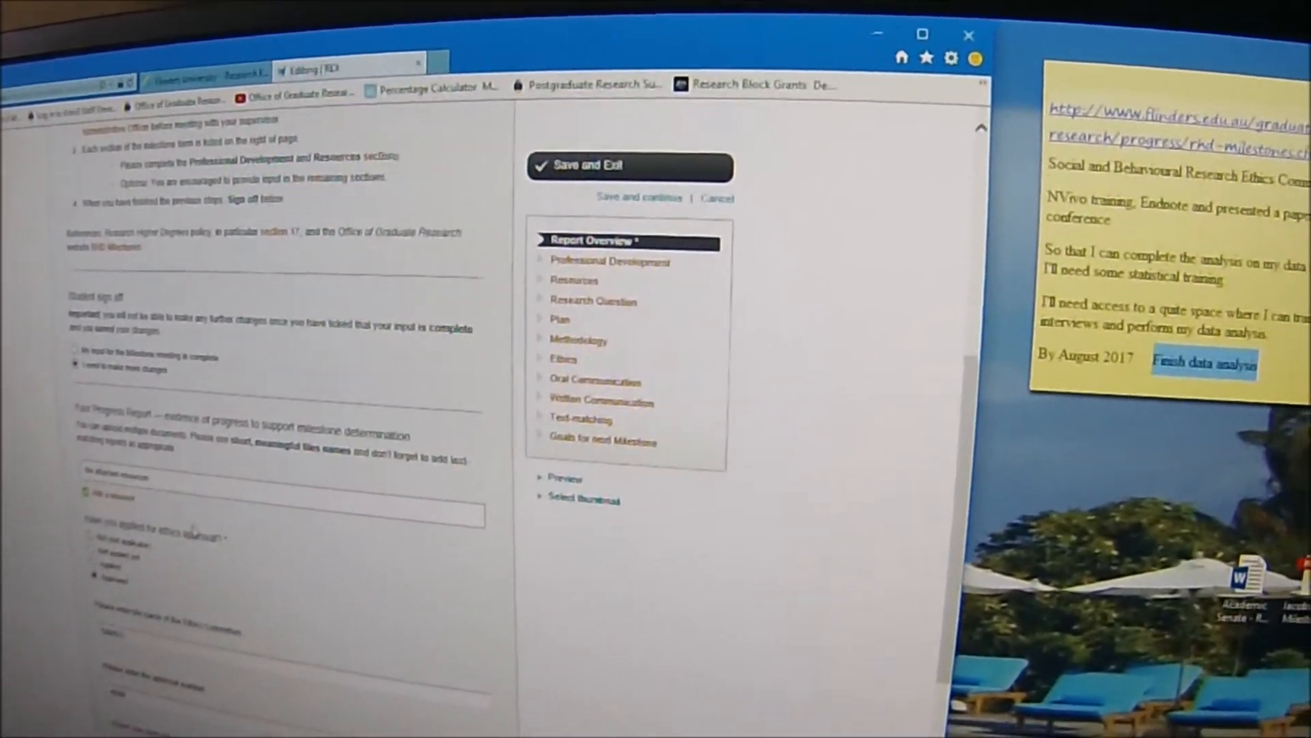